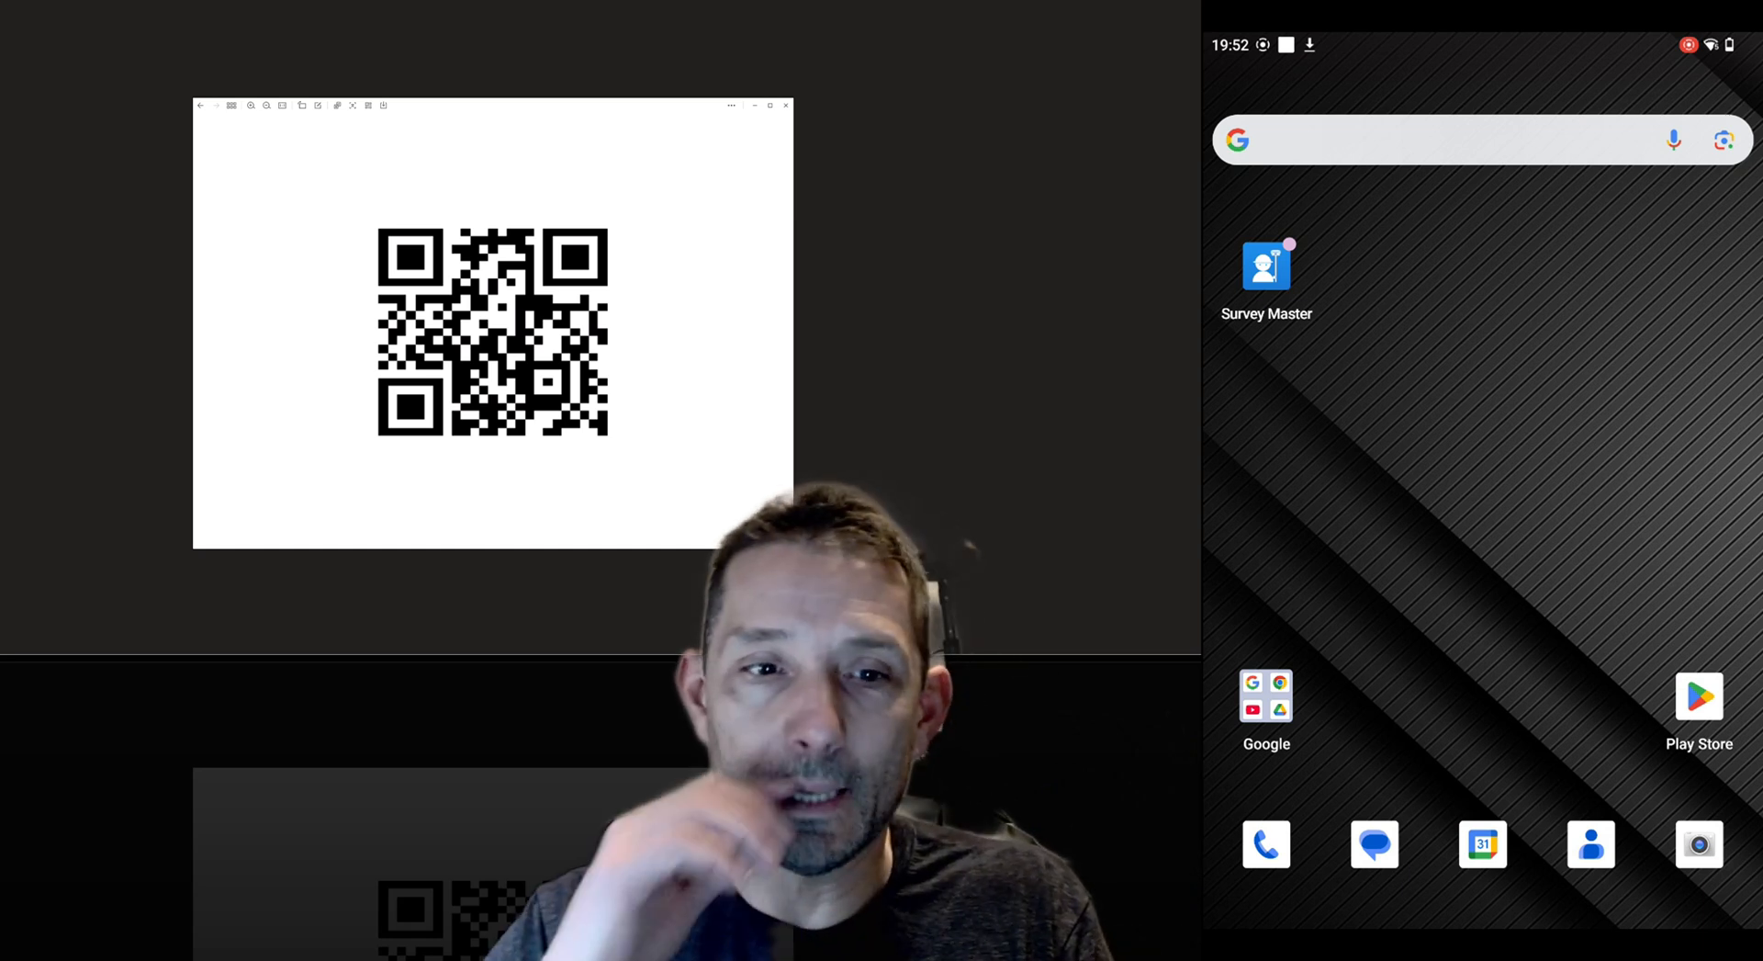
# Launch Survey Master and open Software Registration from the side menu
pyautogui.click(1266, 266)
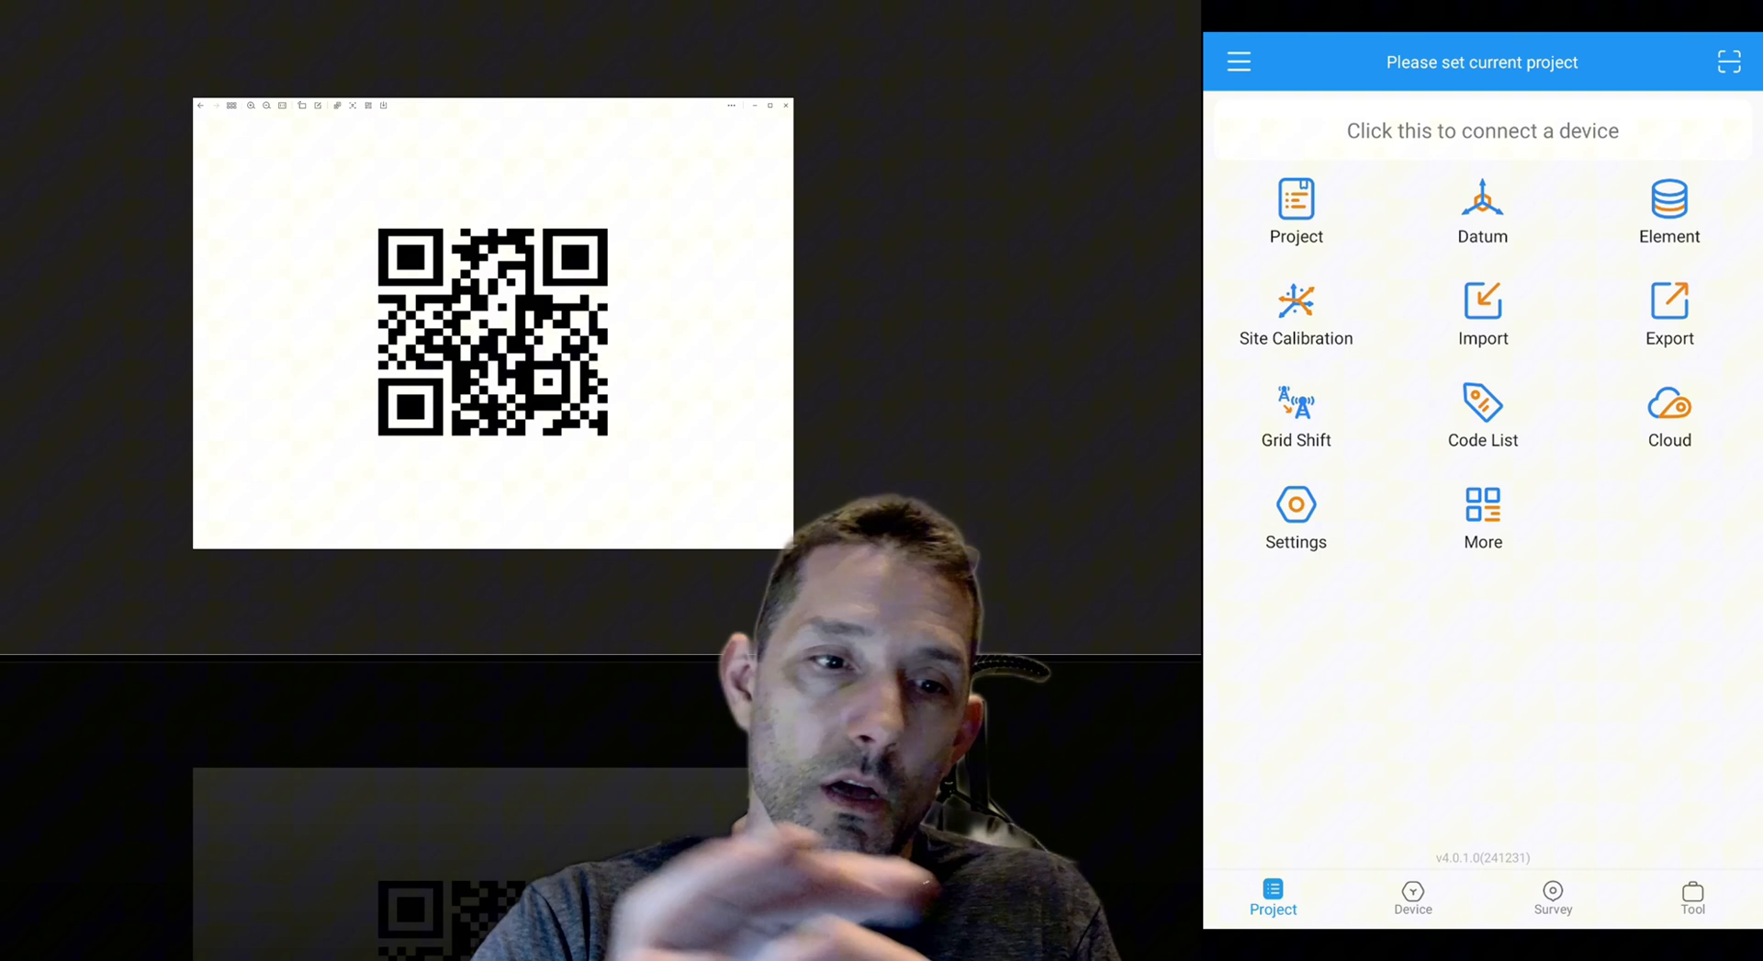
pyautogui.click(1238, 62)
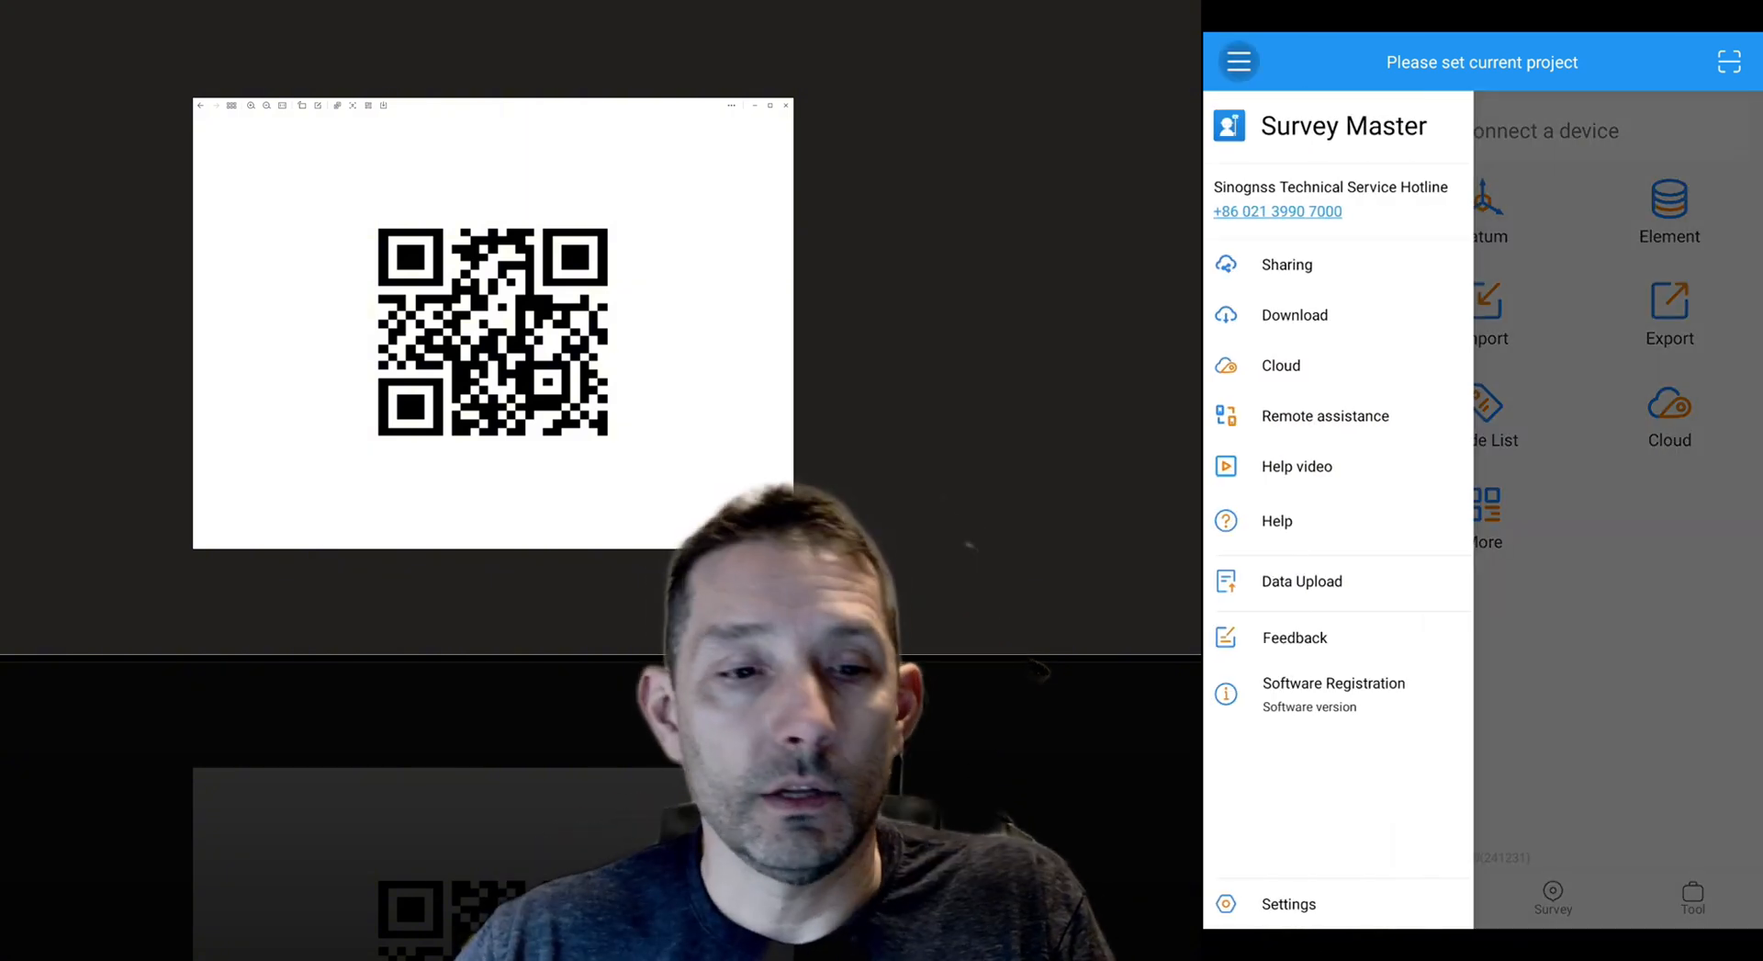
pyautogui.click(1238, 61)
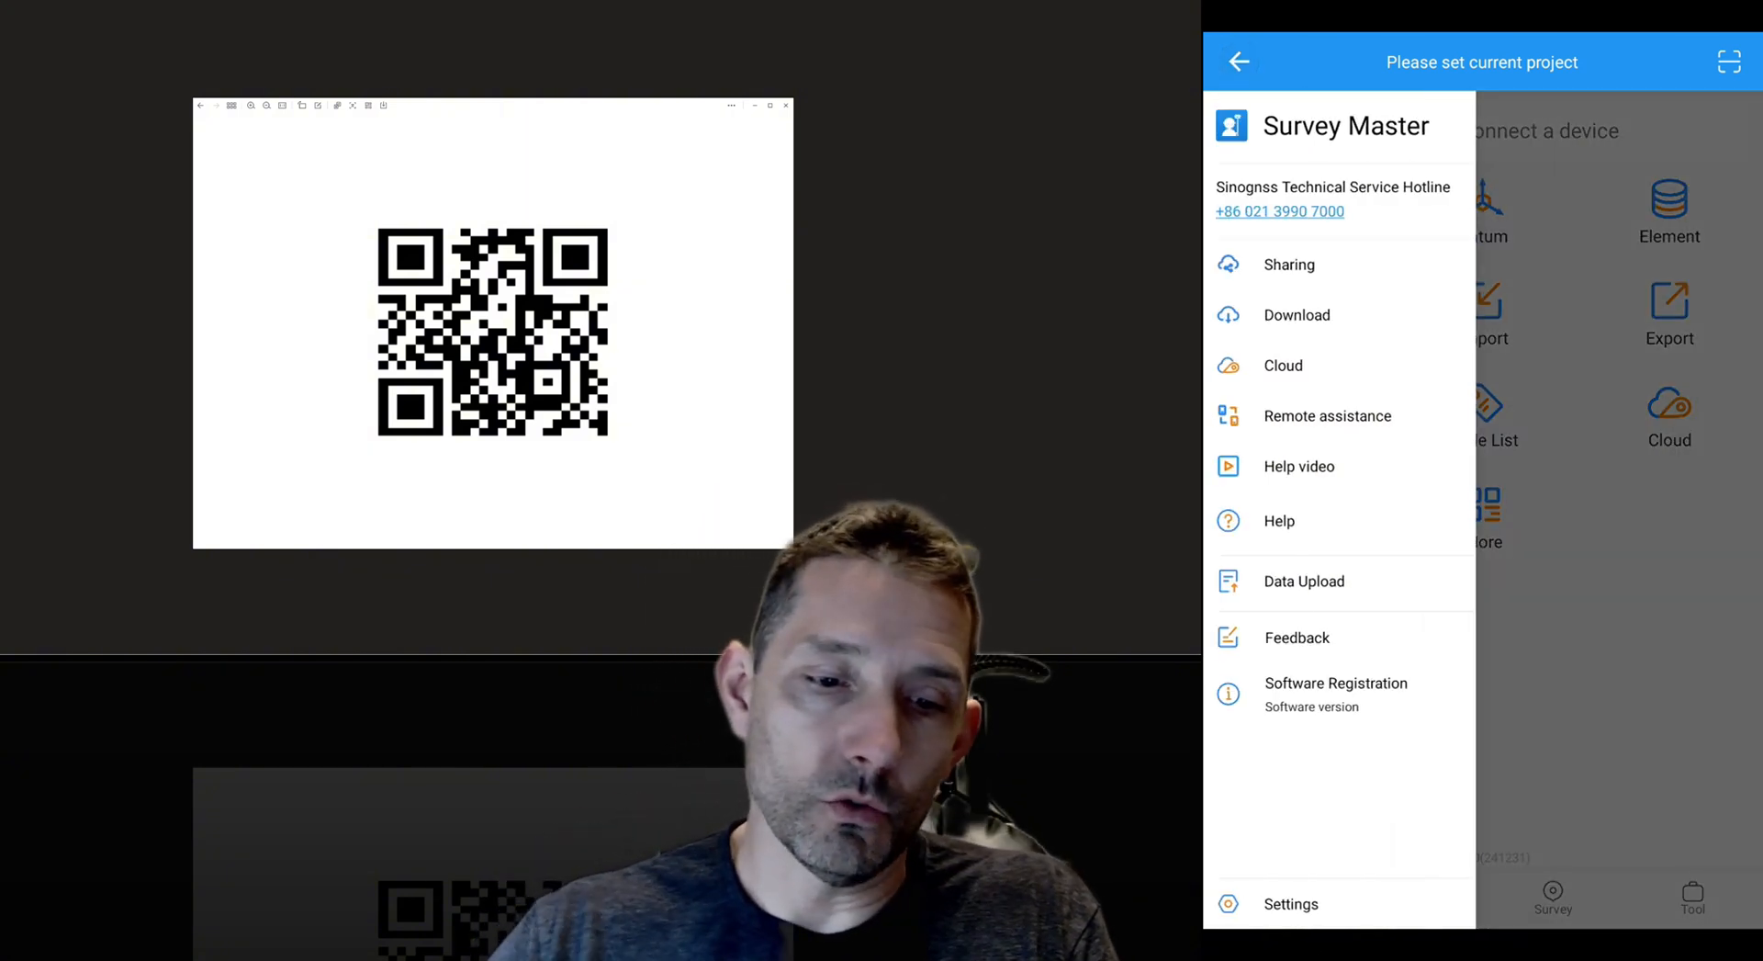
pyautogui.click(1336, 682)
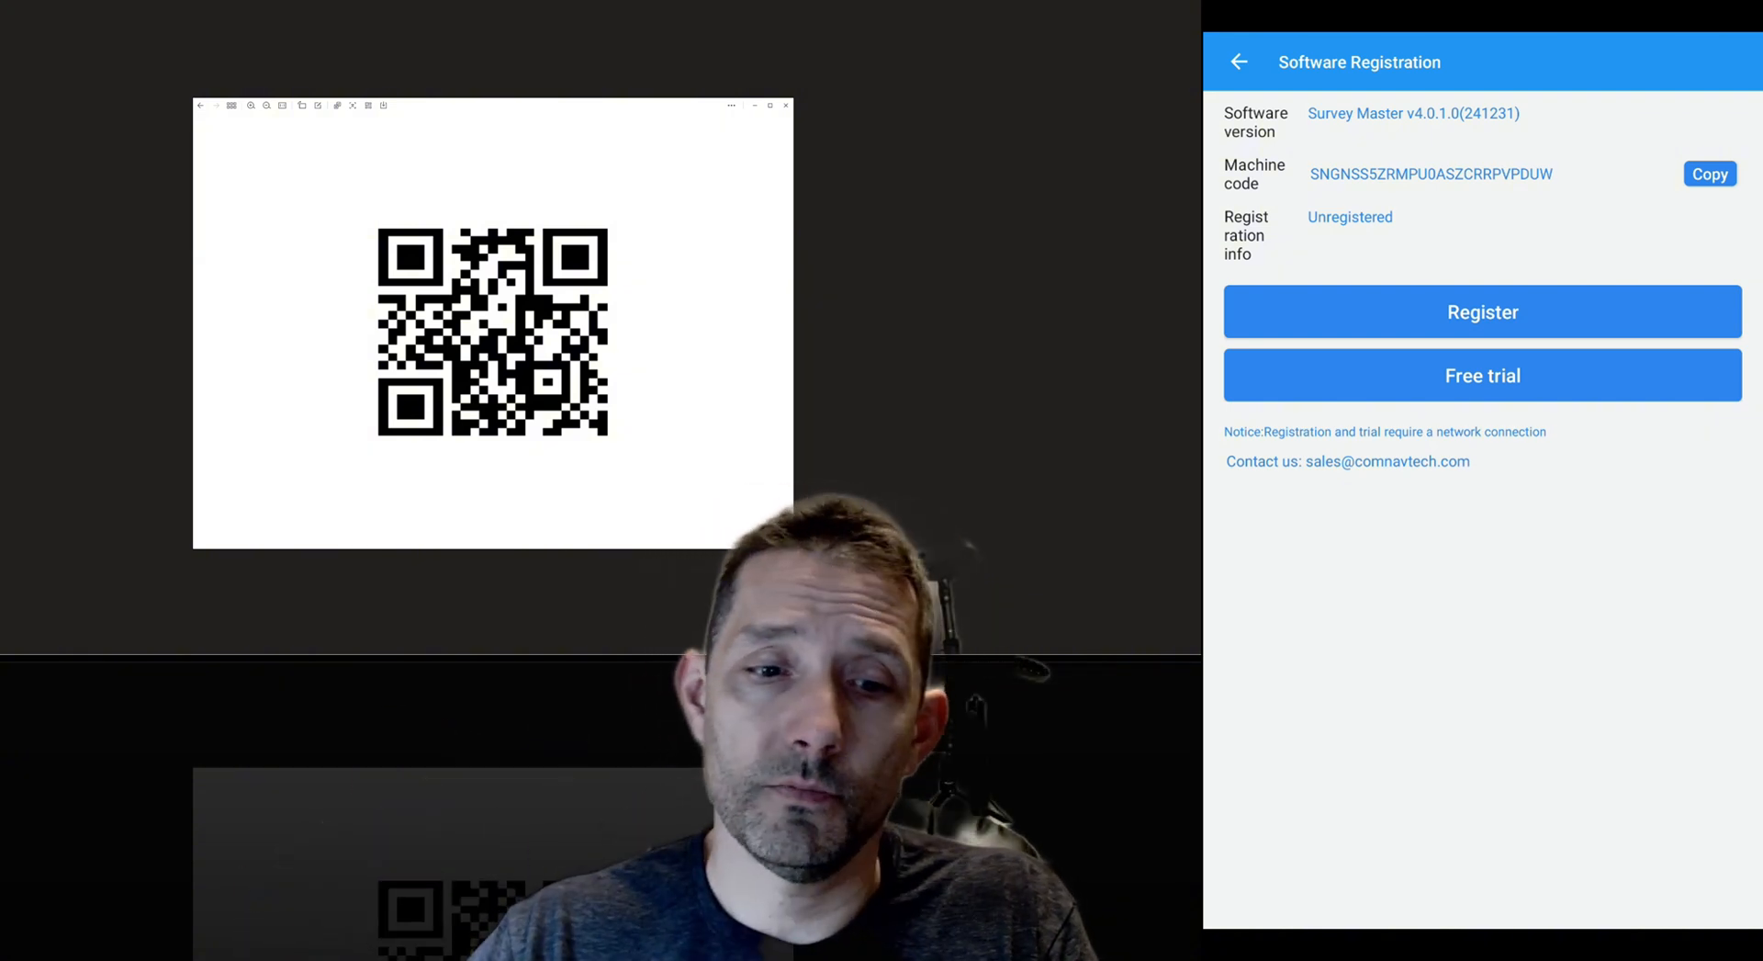
# Start registration and scan the QR image to fill the registration code
pyautogui.click(1483, 312)
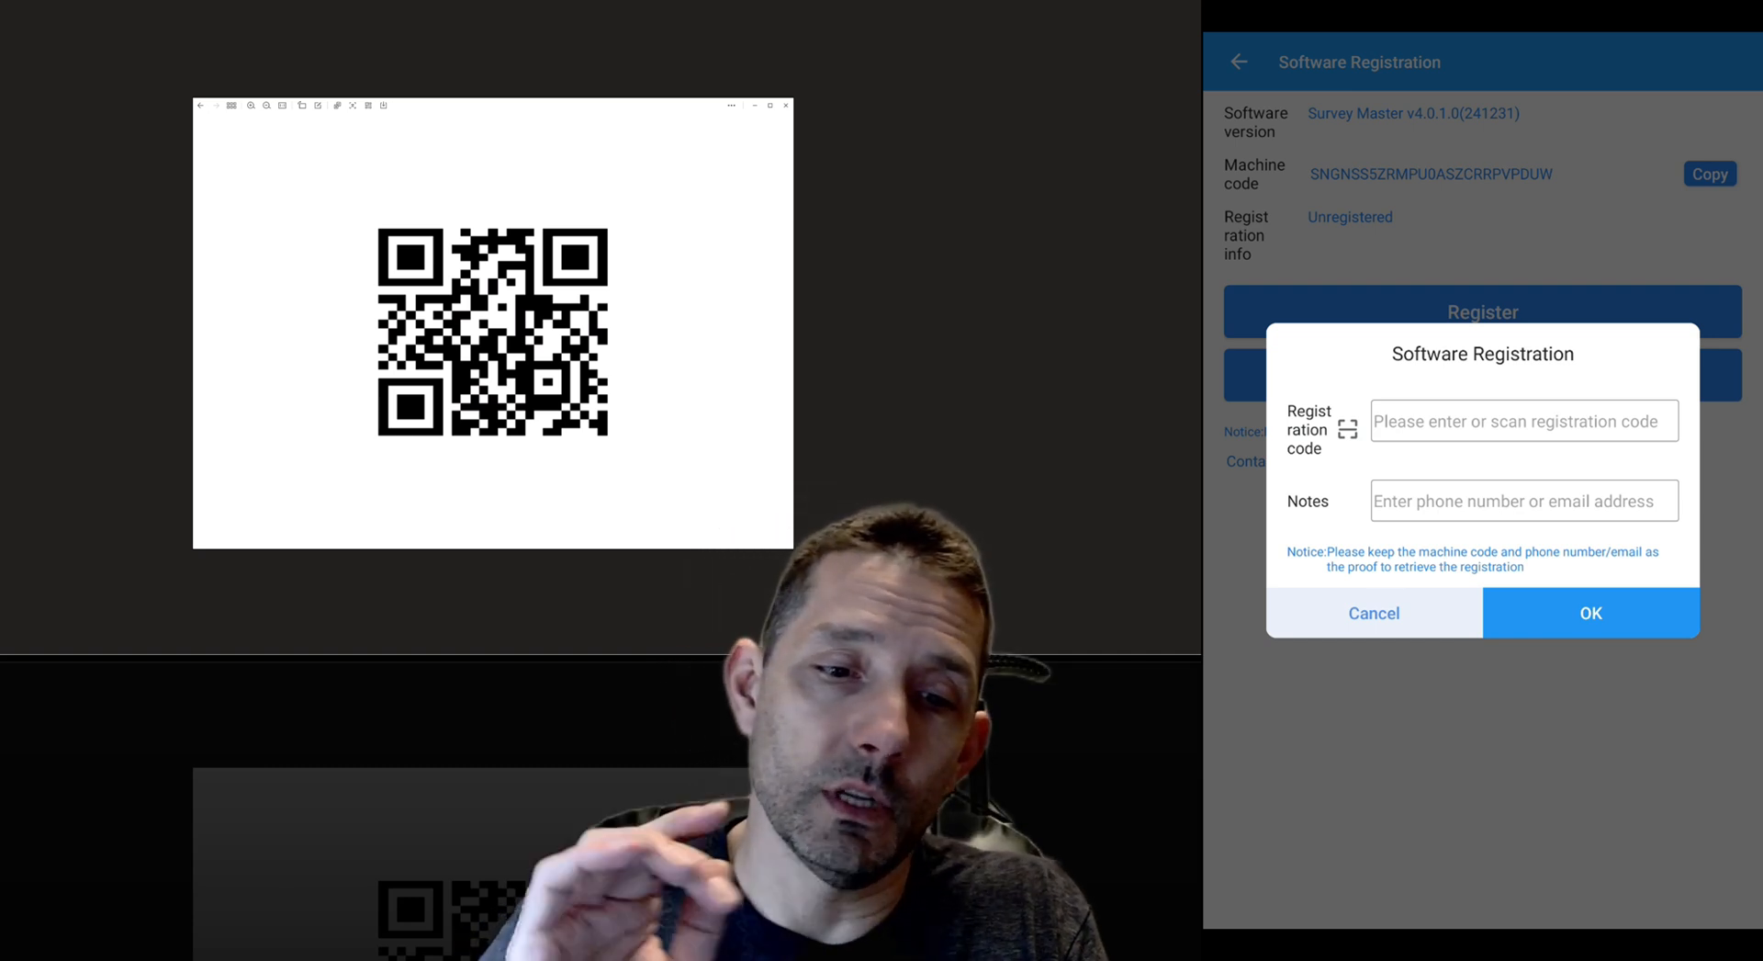
pyautogui.click(1347, 429)
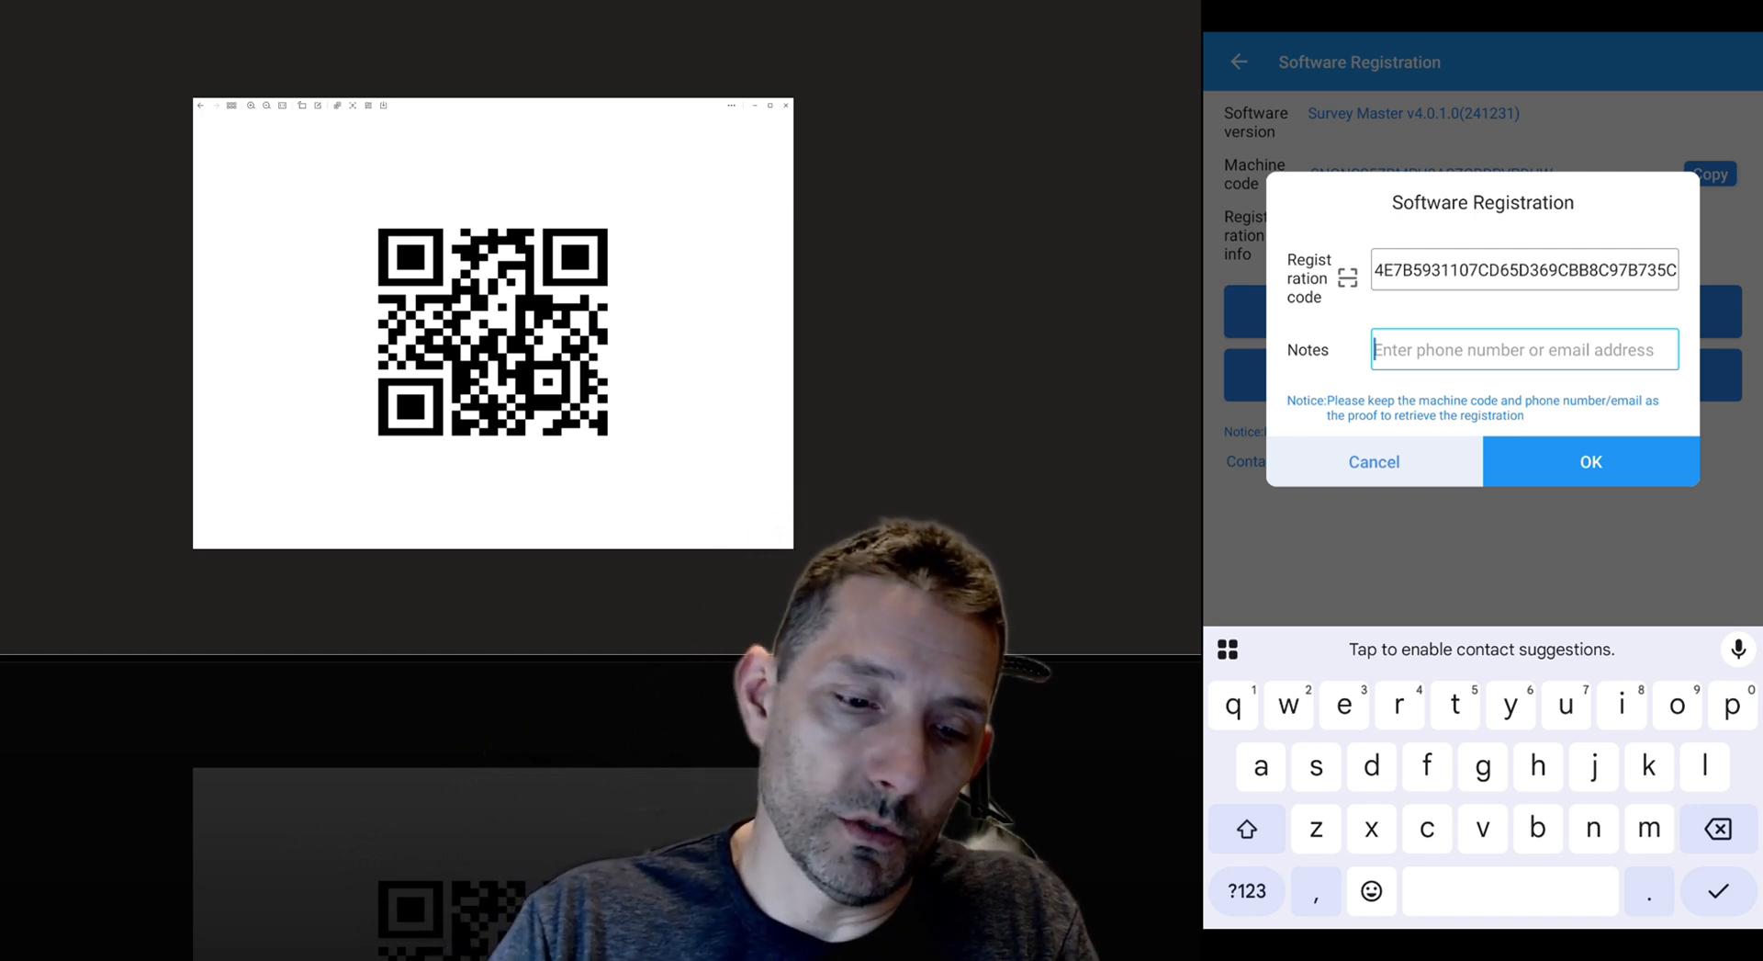
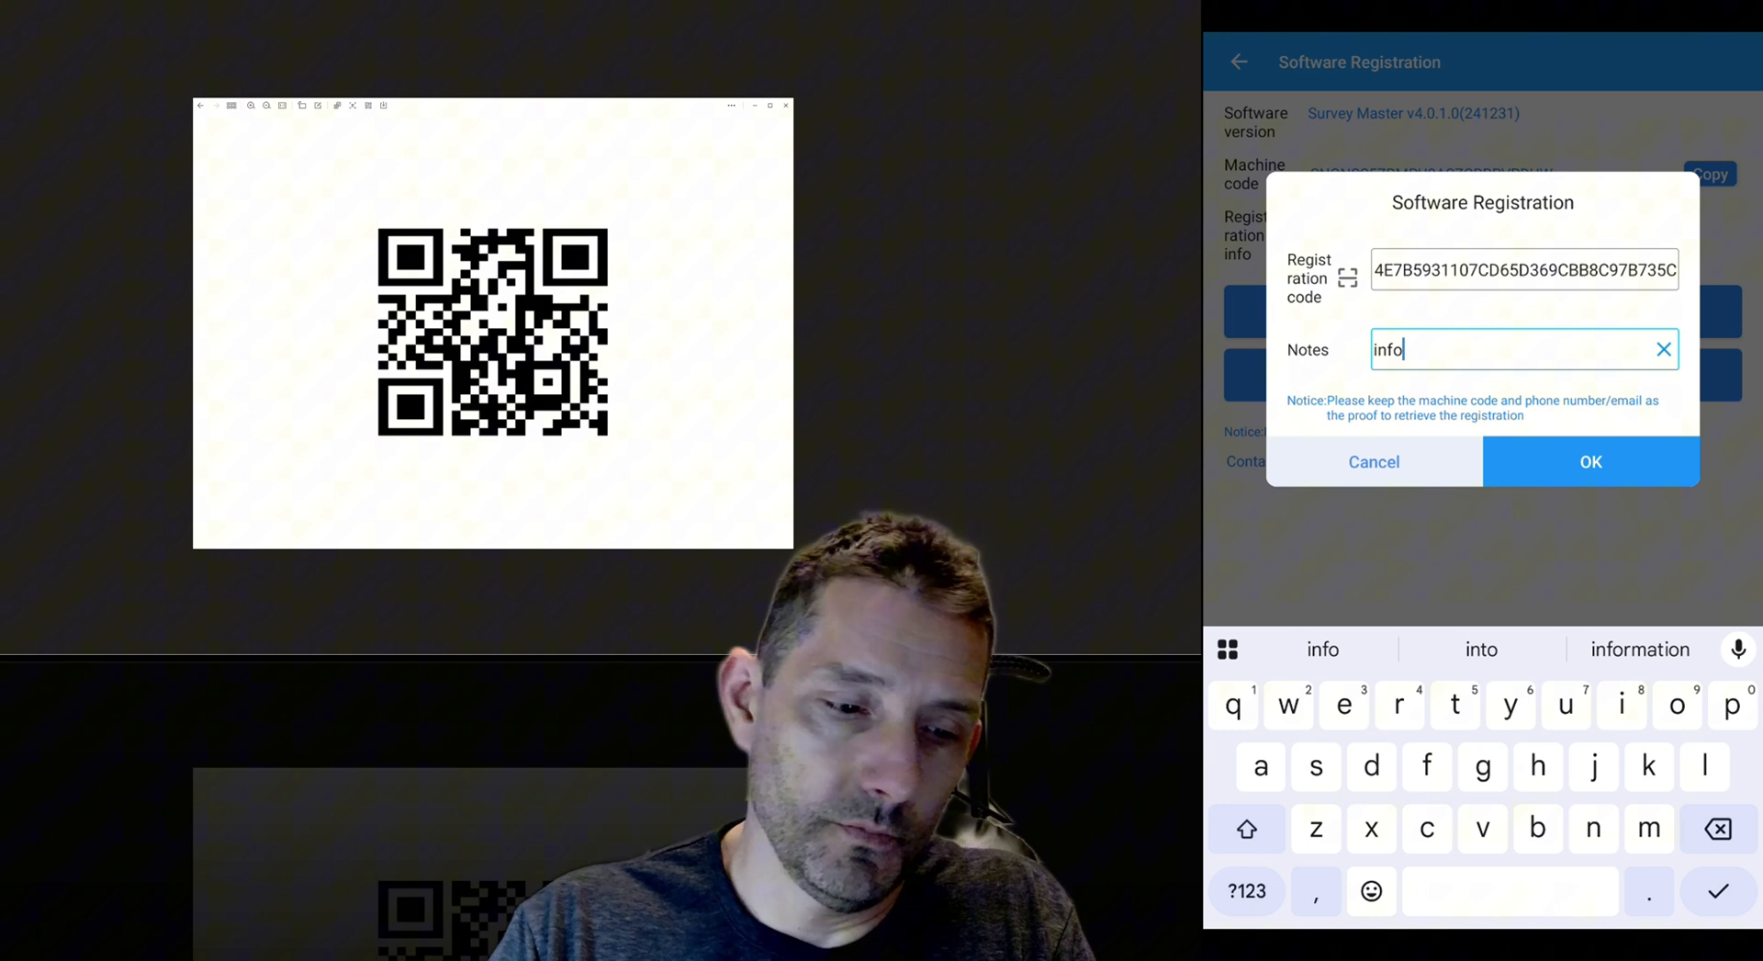
pyautogui.click(1246, 891)
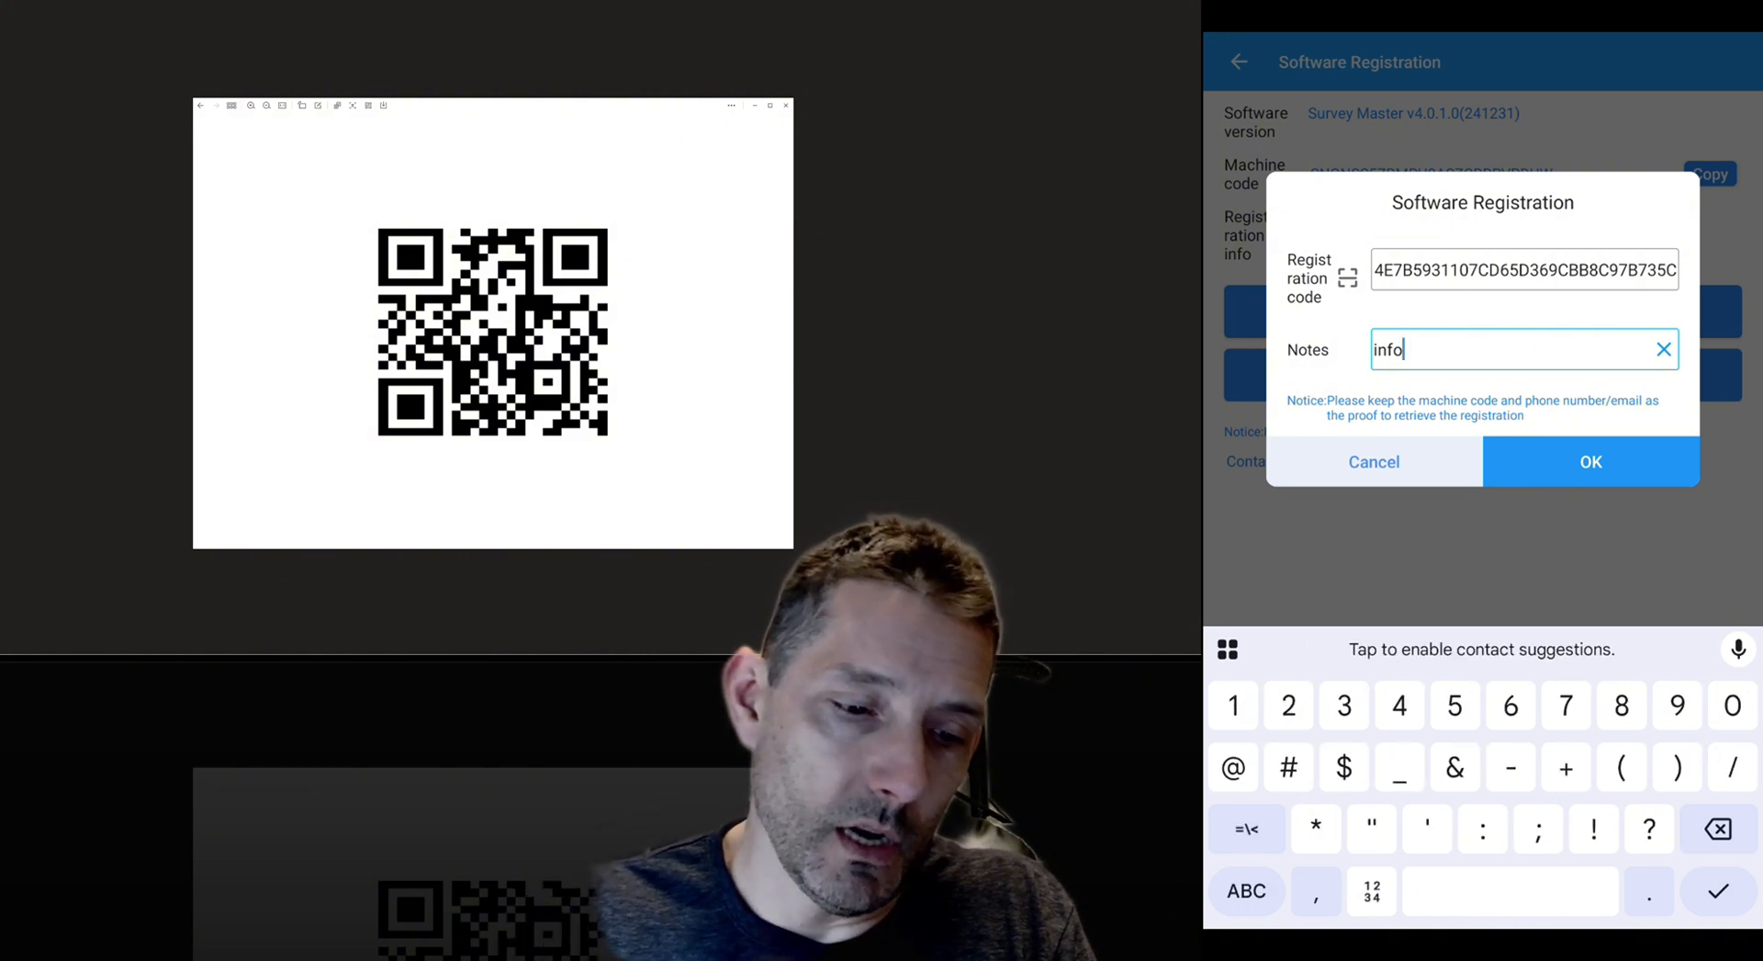
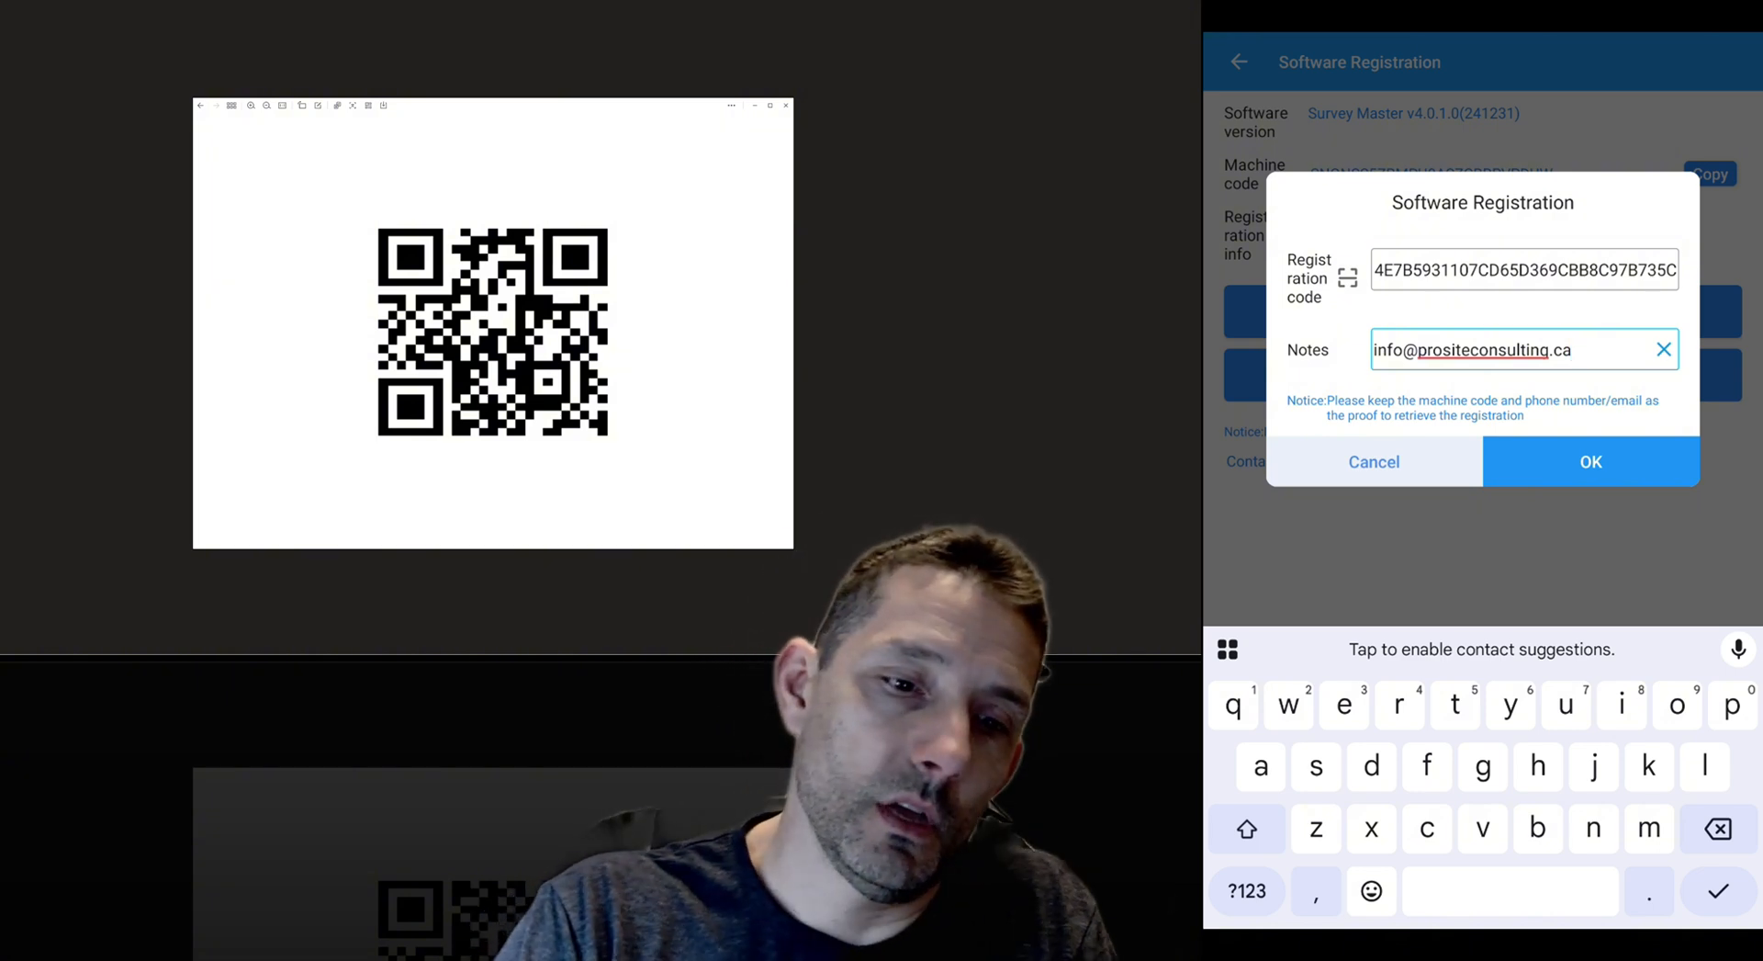
# Submit the registration for Permanent code status, then go to the Device page
pyautogui.click(1590, 461)
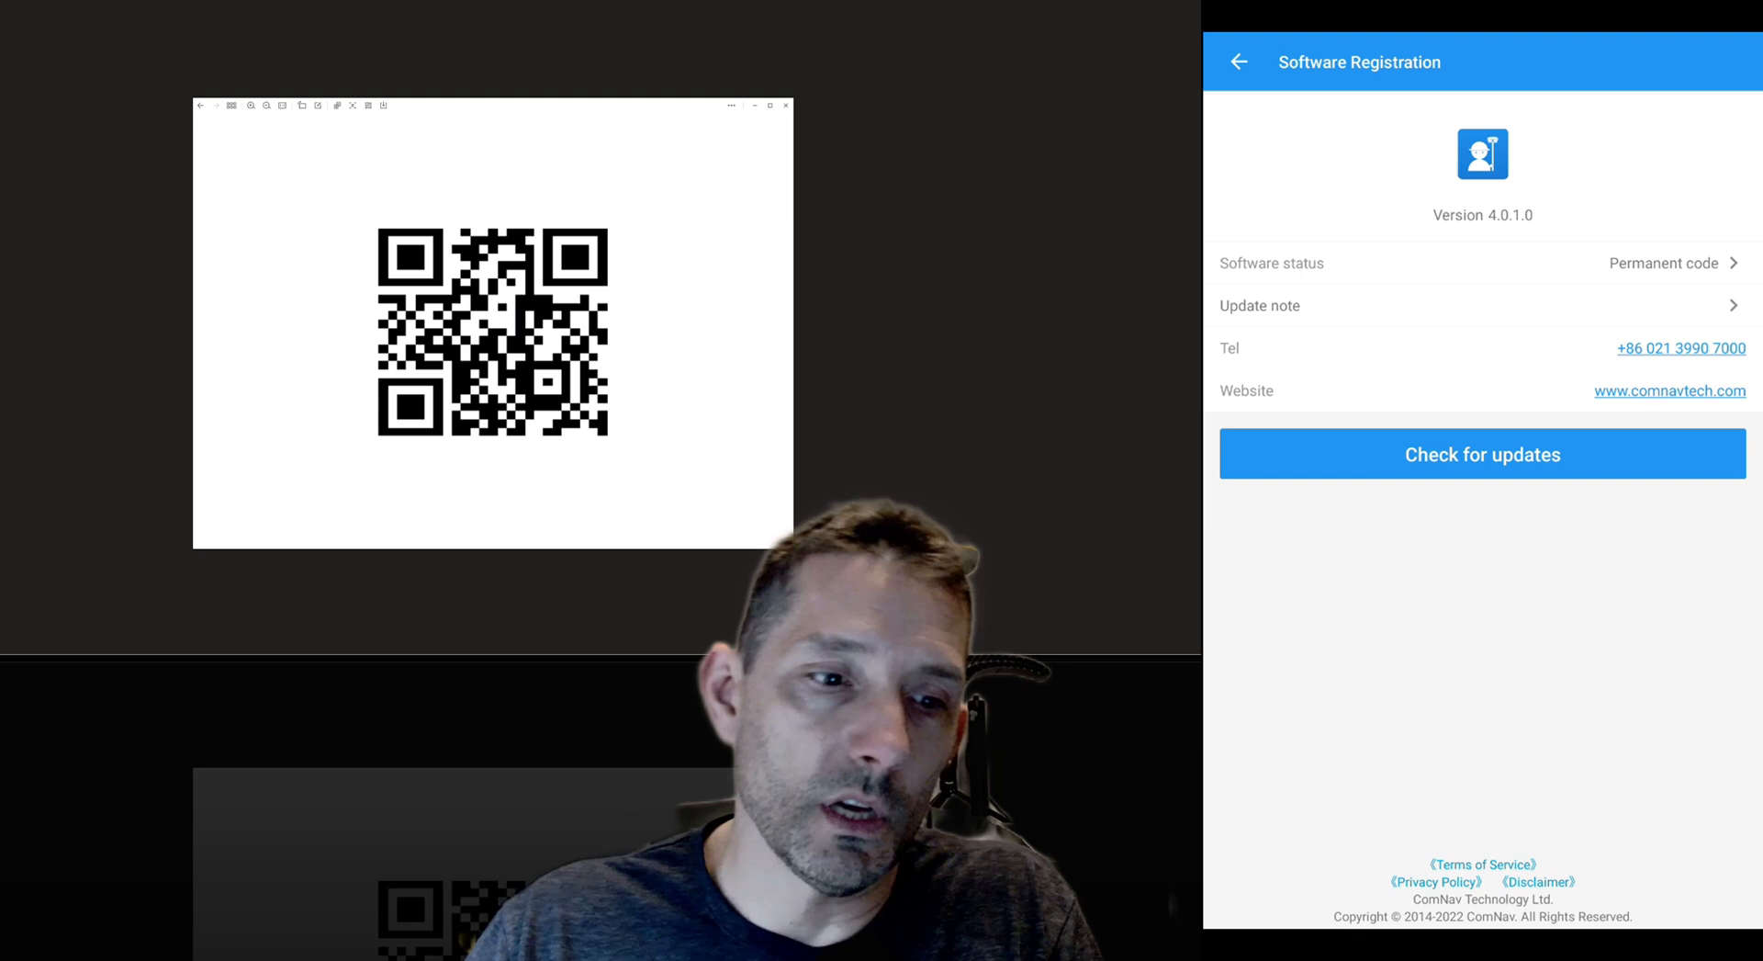
pyautogui.click(1237, 61)
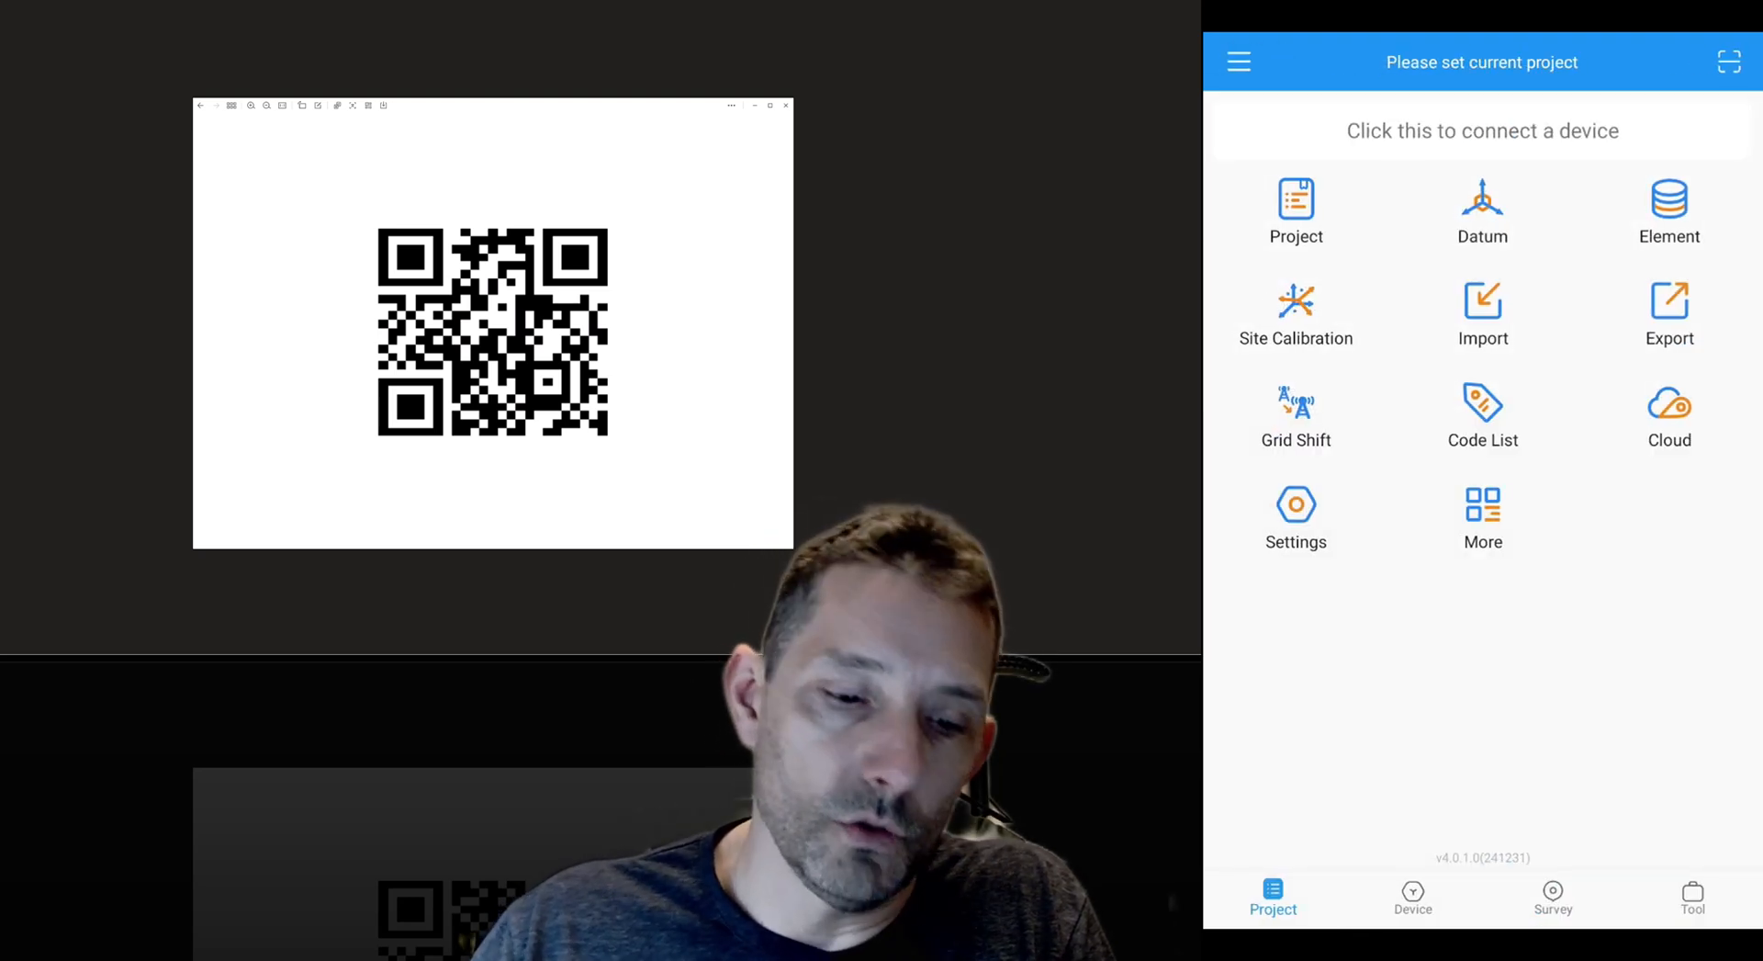
pyautogui.click(1412, 897)
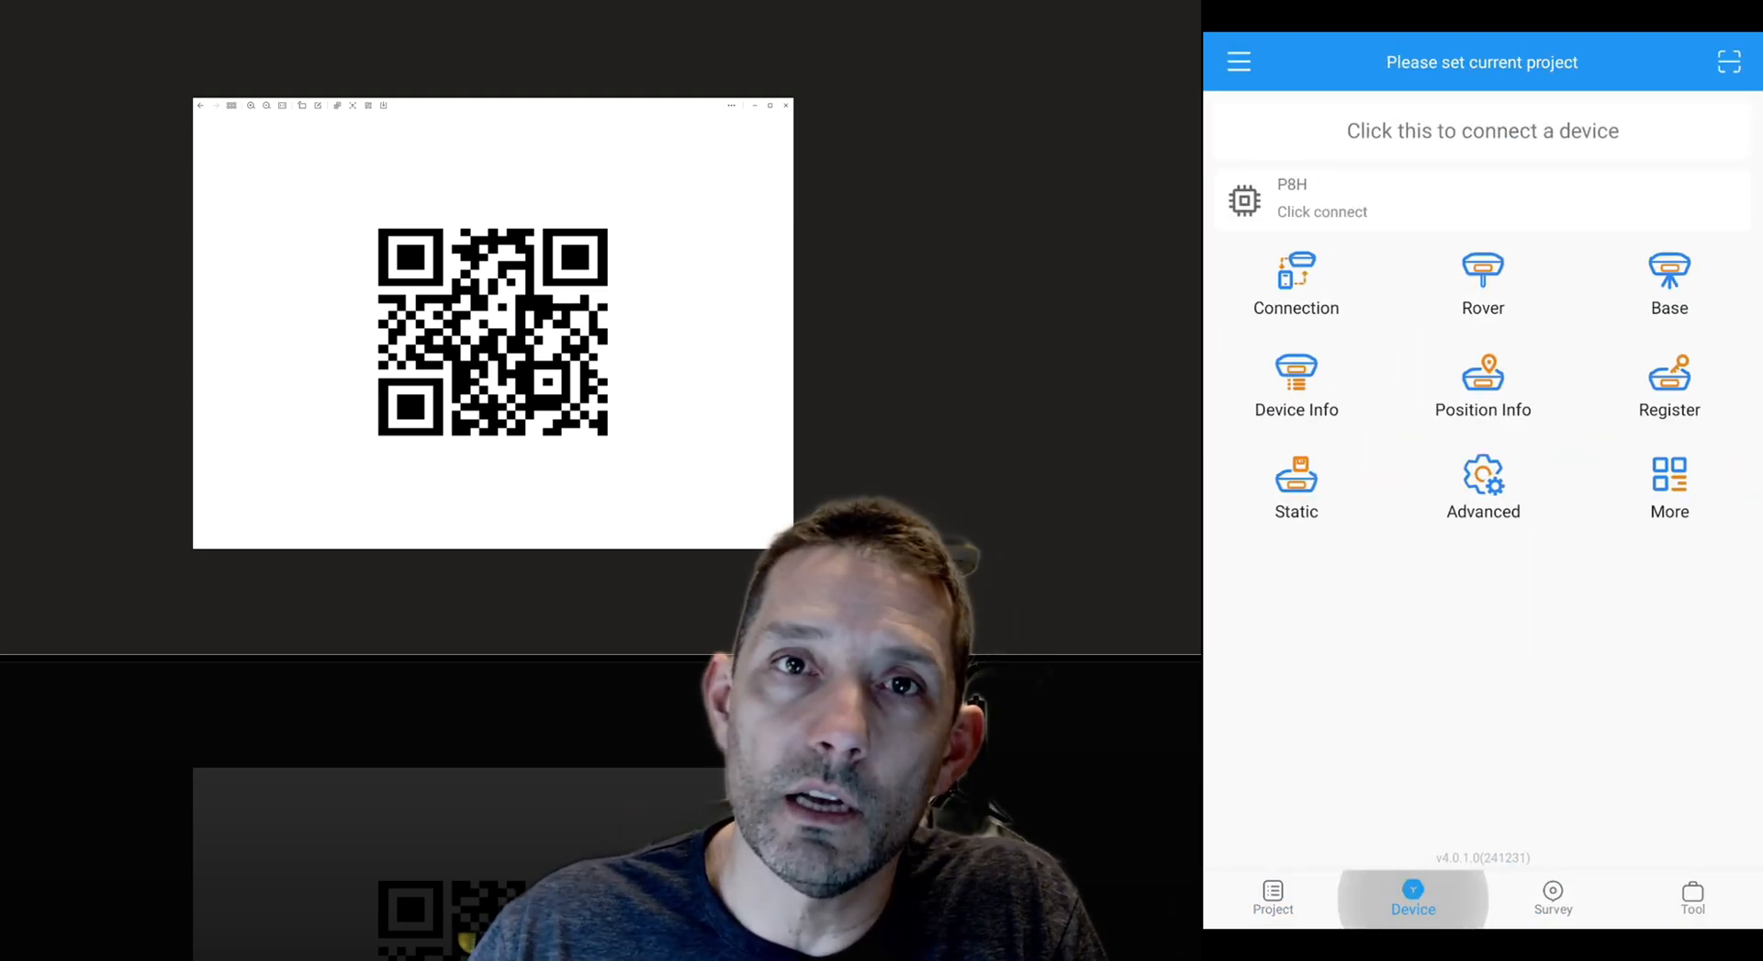